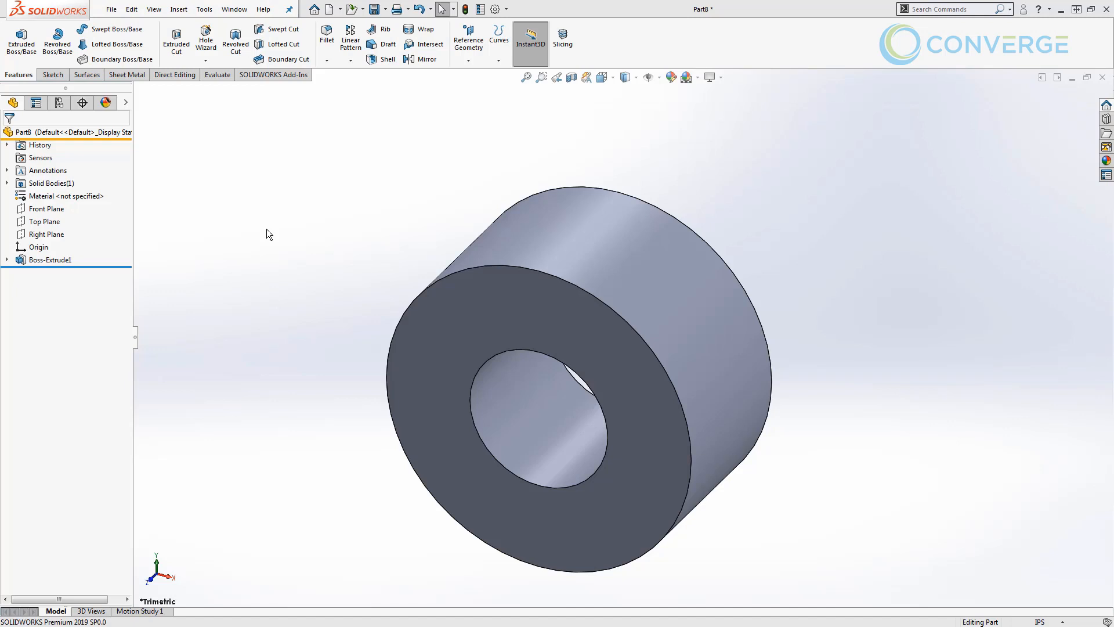
# Select the cylinder's front face, view it normal-to, and show the view orientation choices
pyautogui.click(50, 259)
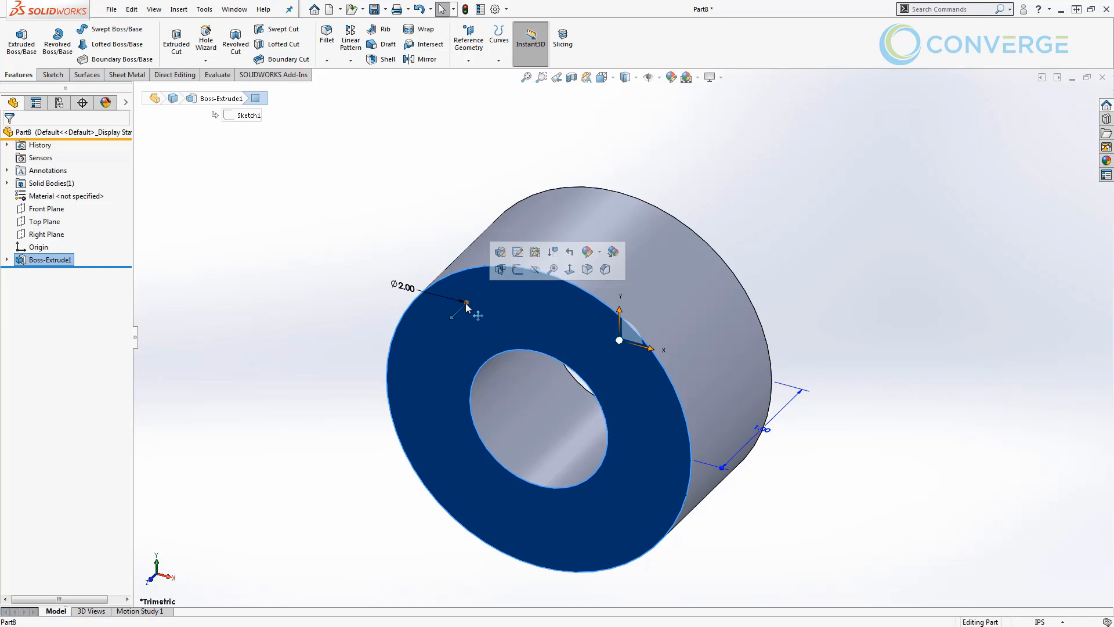
pyautogui.click(47, 208)
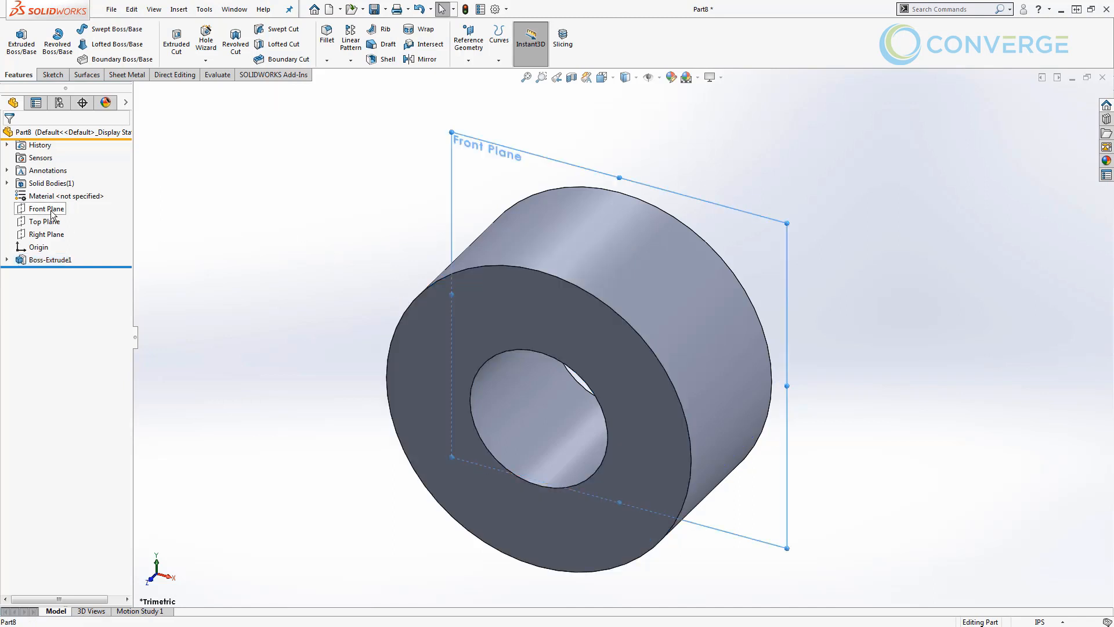
pyautogui.click(45, 208)
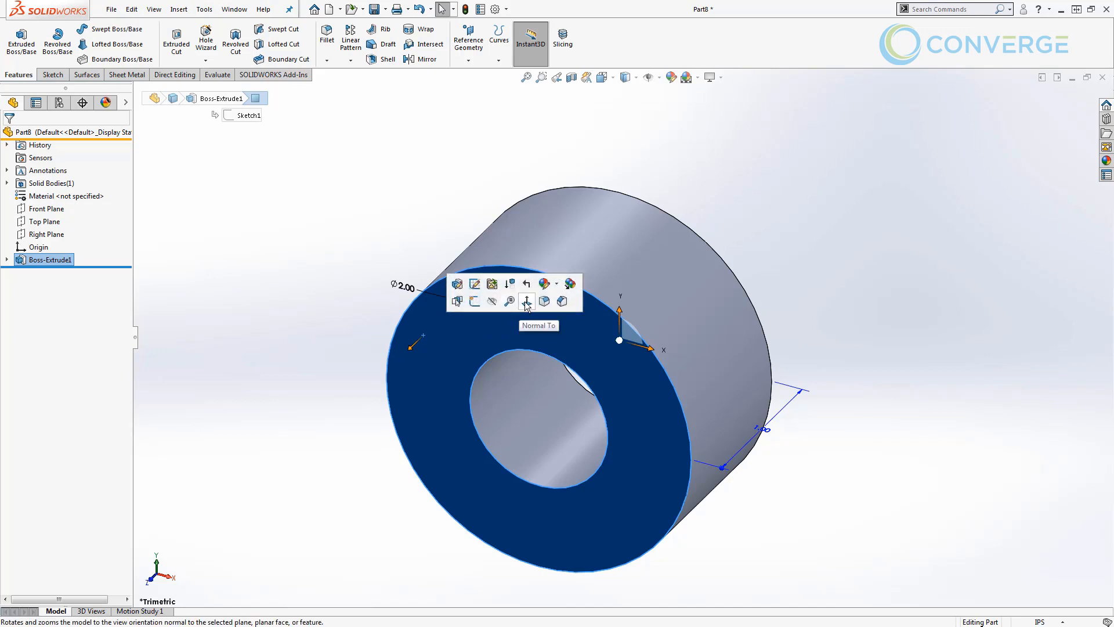
pyautogui.click(526, 301)
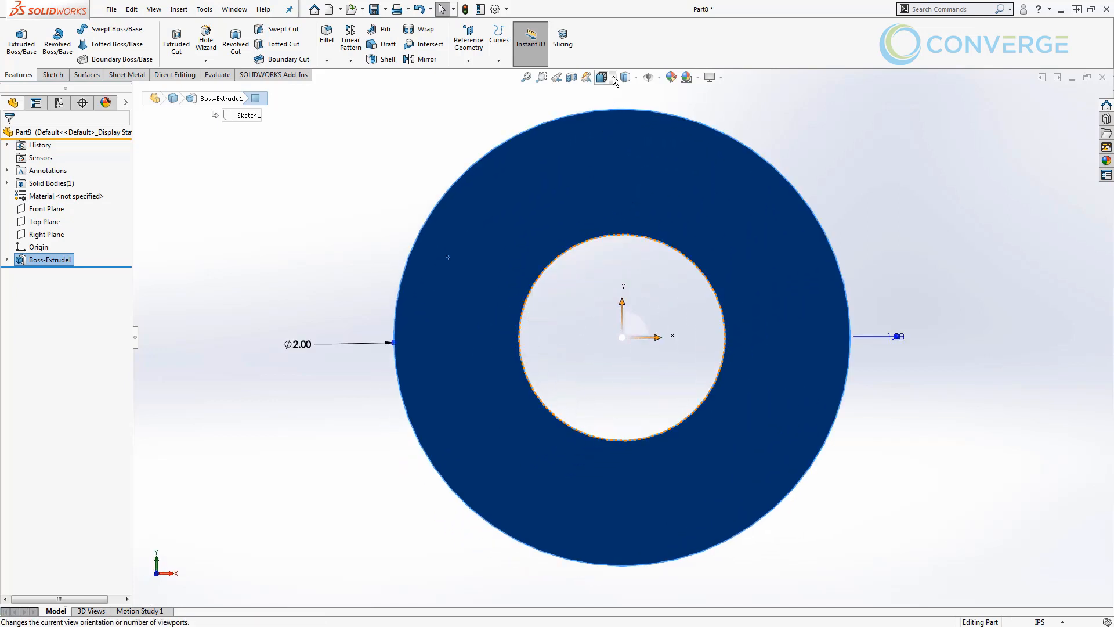
pyautogui.click(602, 76)
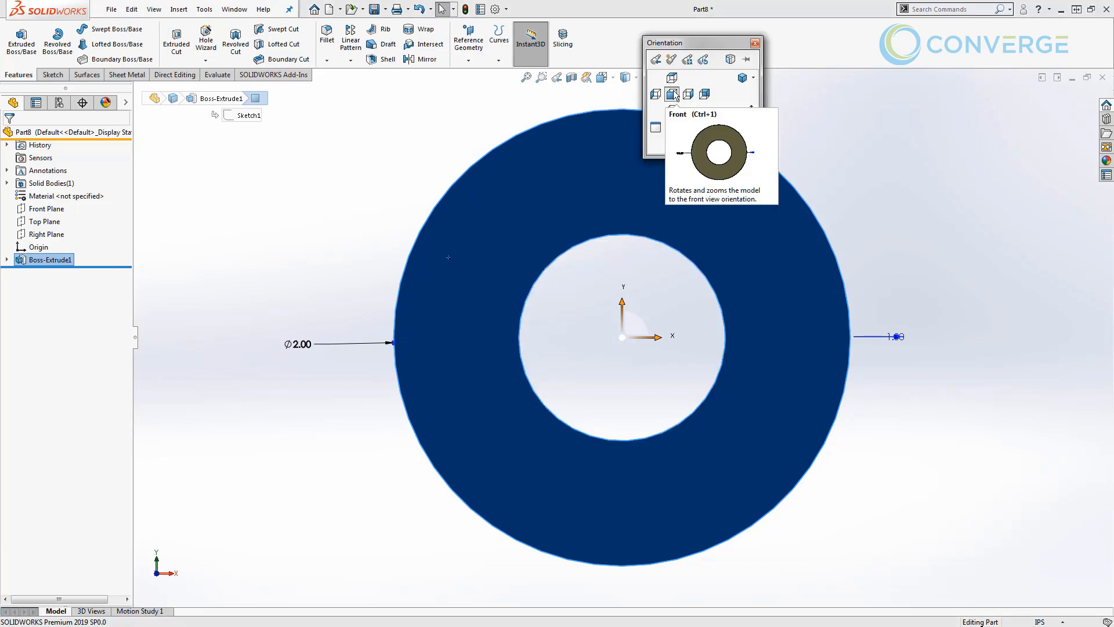
pyautogui.moveTo(686, 59)
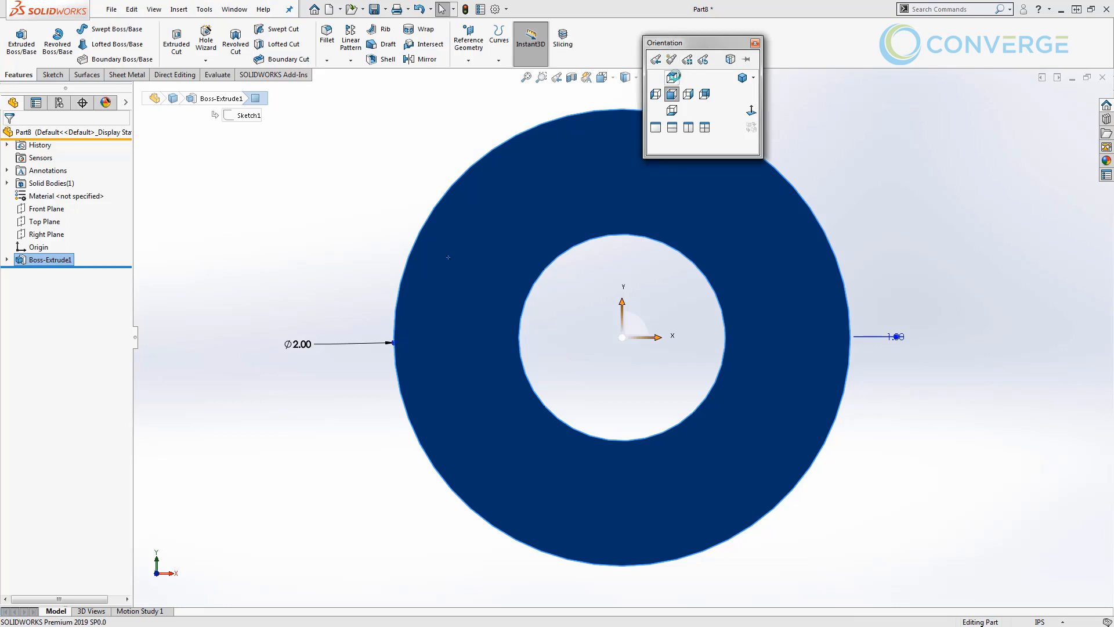
# Redefine the Front standard view to the current orientation, confirm, then switch to isometric
pyautogui.click(671, 76)
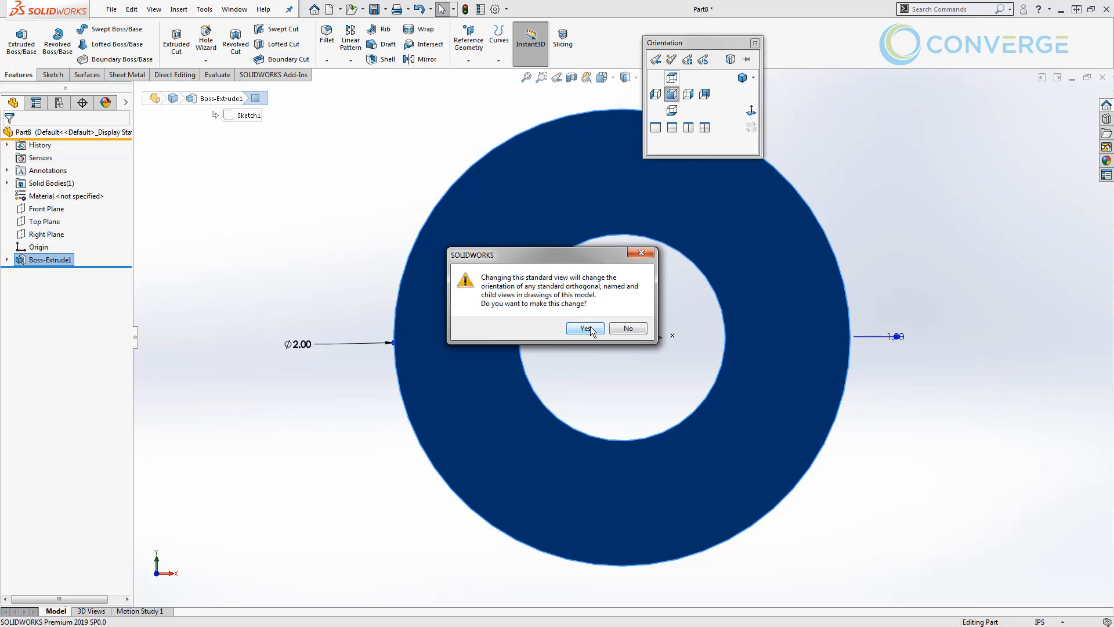
pyautogui.click(585, 328)
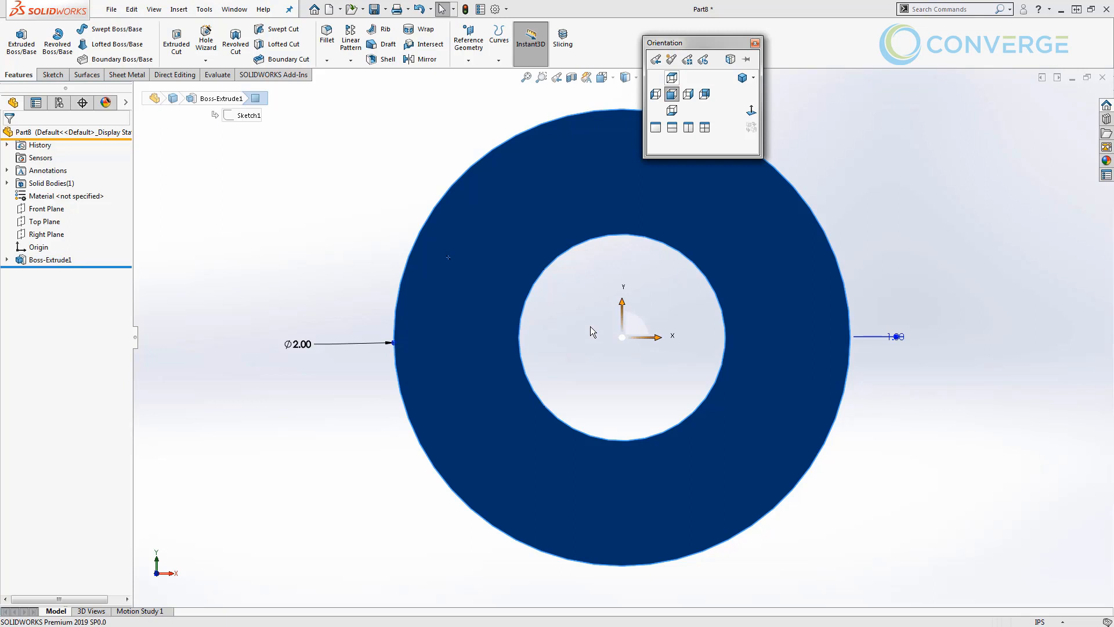
pyautogui.moveTo(582, 326)
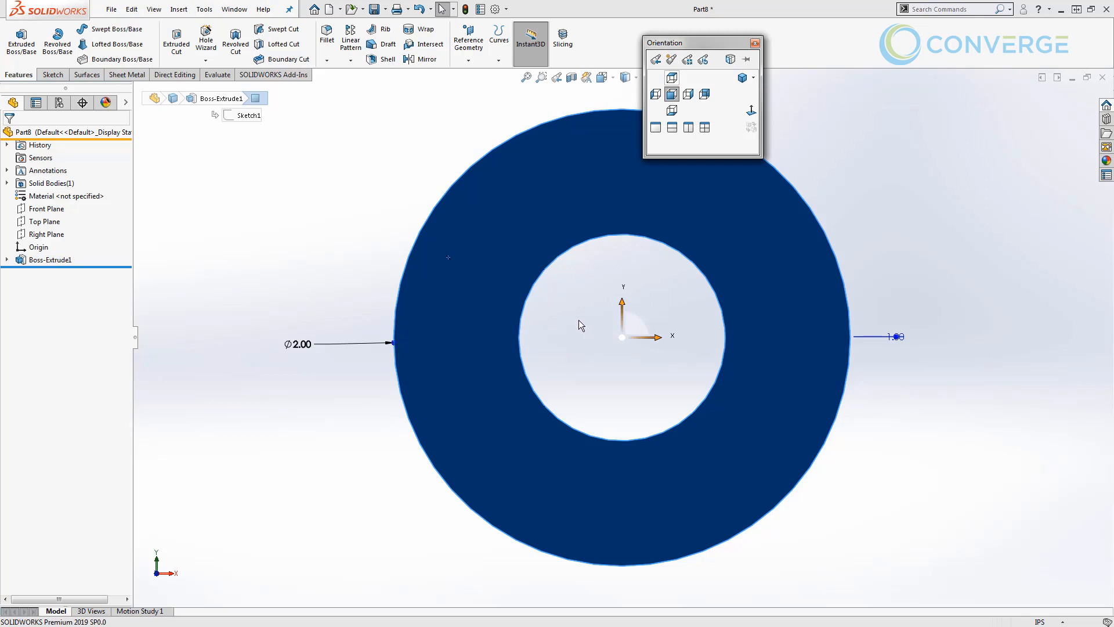
pyautogui.click(754, 43)
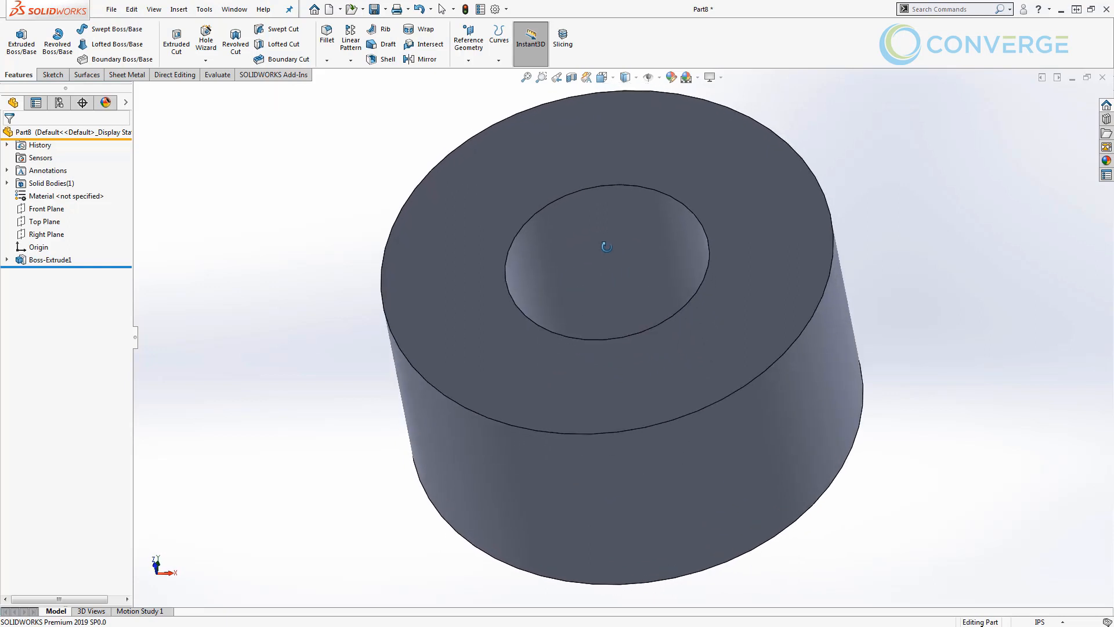
# Rename Front Plane to 'New Top Plane' and delete Boss-Extrude1
pyautogui.click(45, 208)
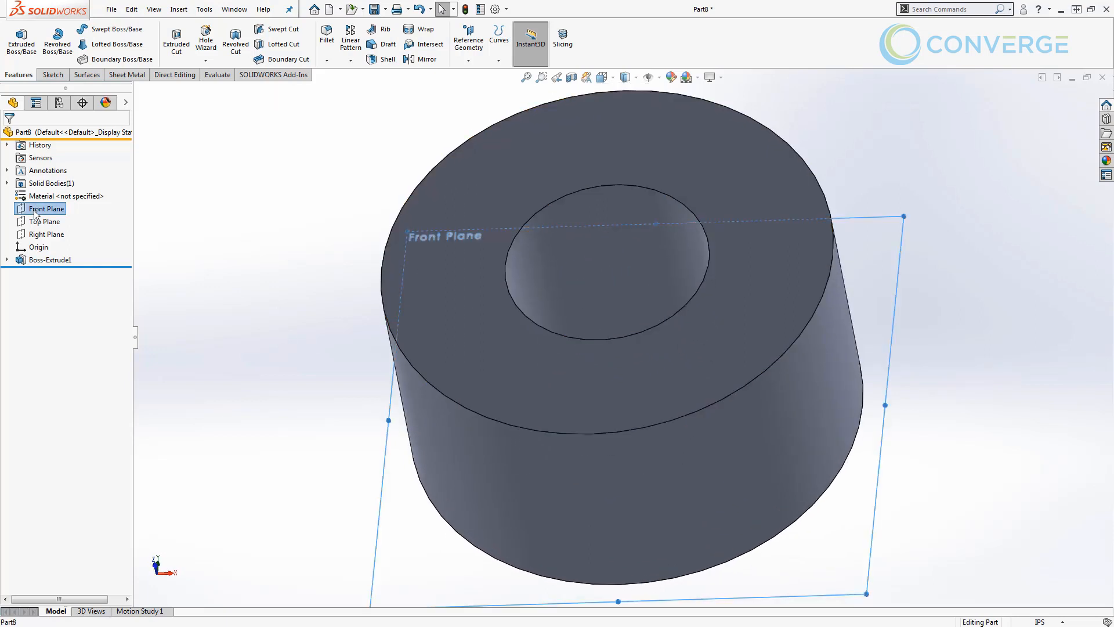
pyautogui.click(47, 208)
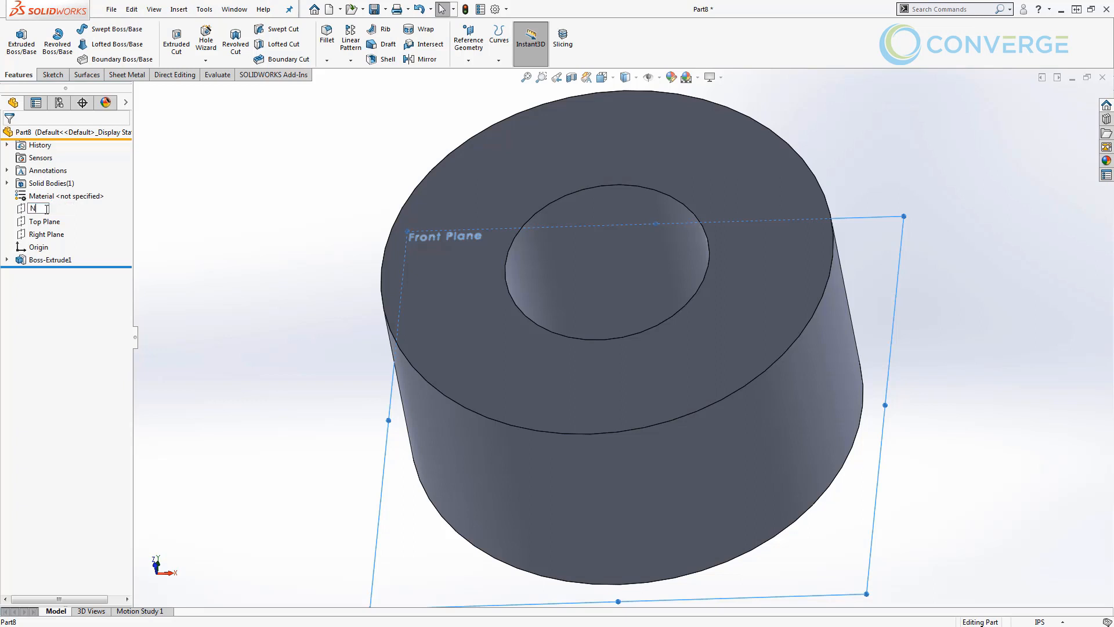
pyautogui.write('New Top Plane')
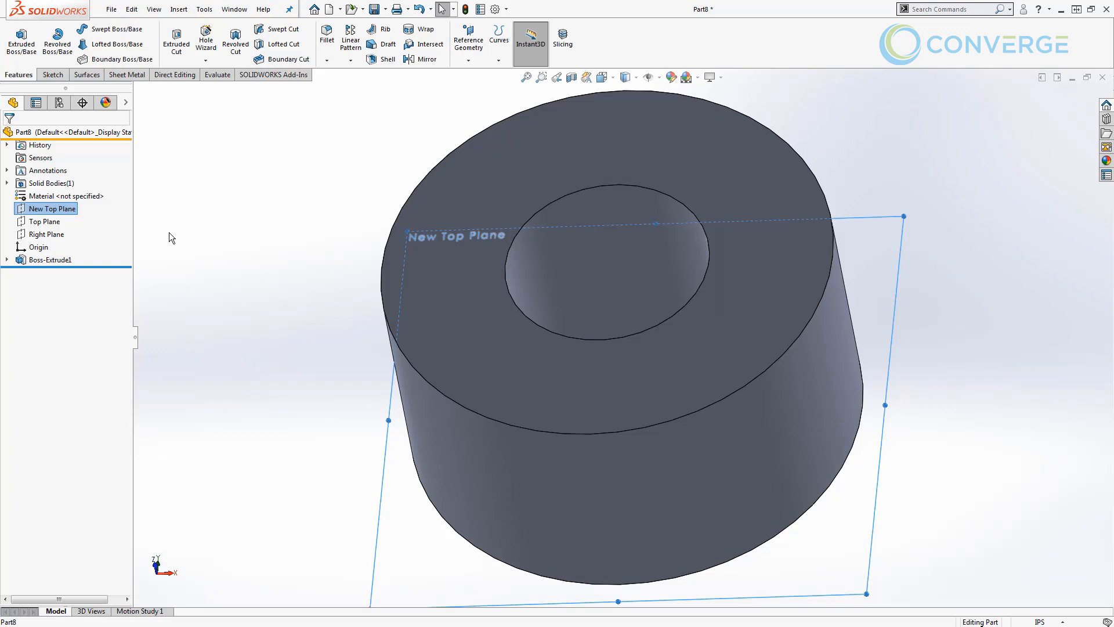
pyautogui.click(210, 272)
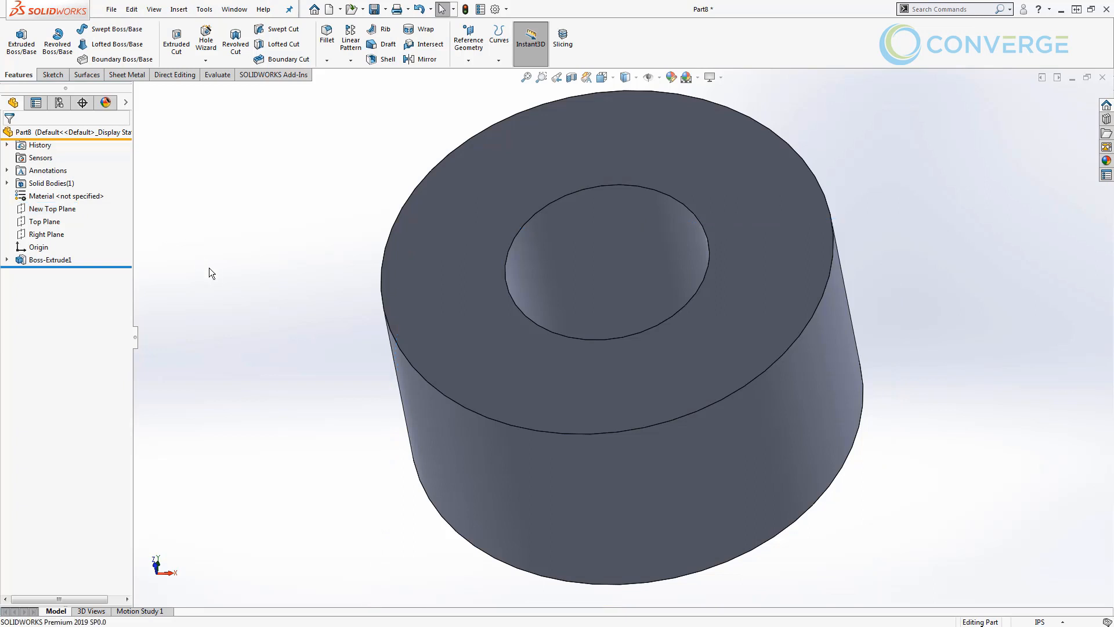
pyautogui.click(50, 259)
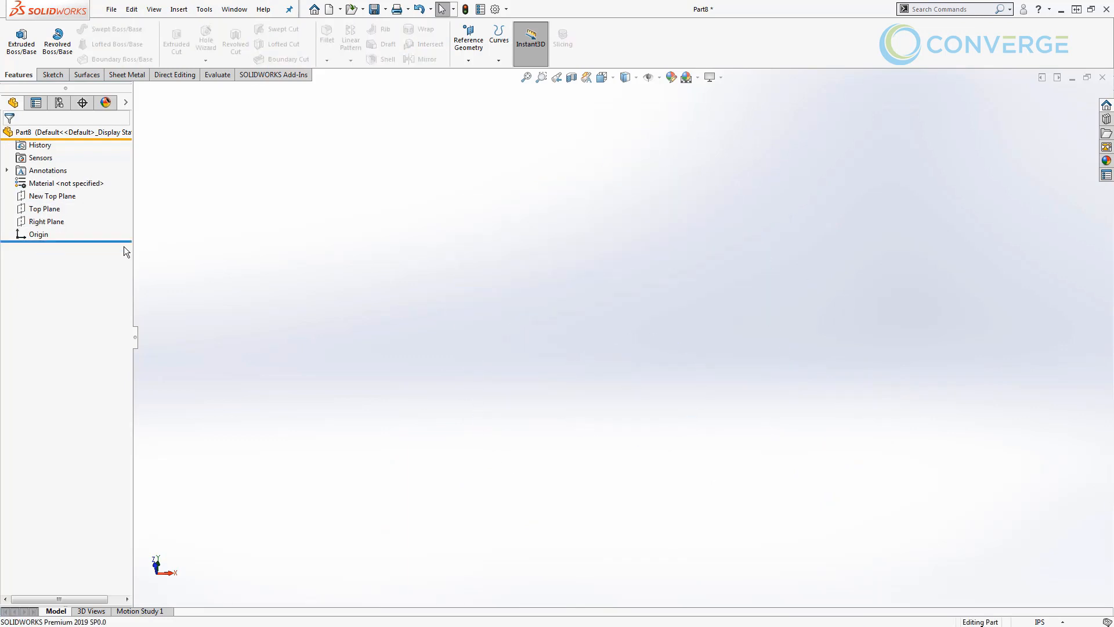
pyautogui.moveTo(317, 241)
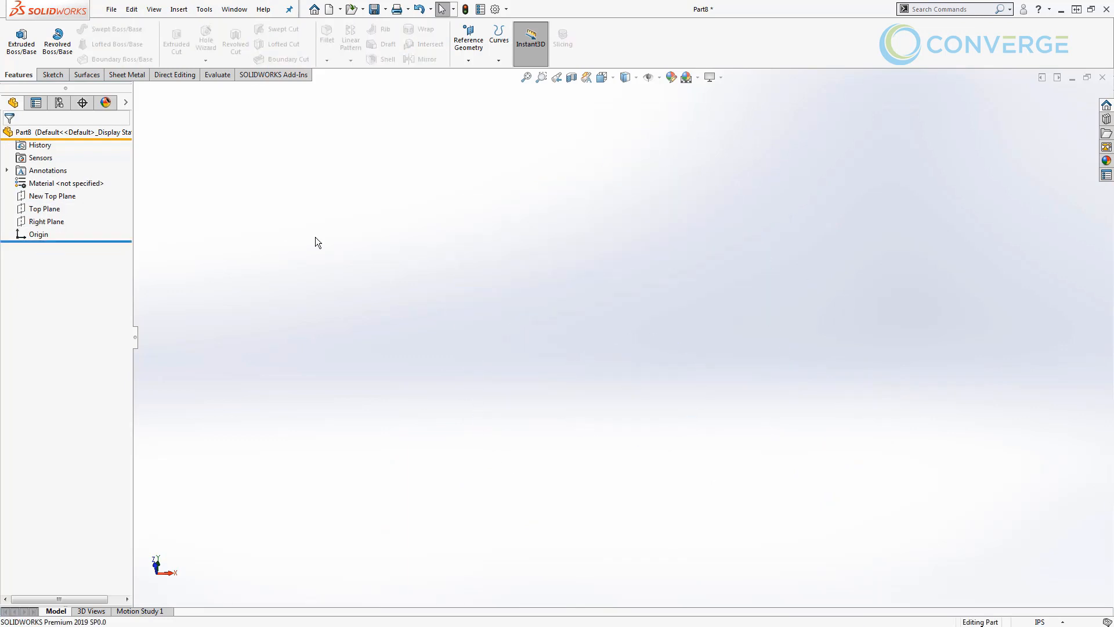
# Save the empty part as the 'Part Zup' part template (*.prtdot)
pyautogui.click(385, 9)
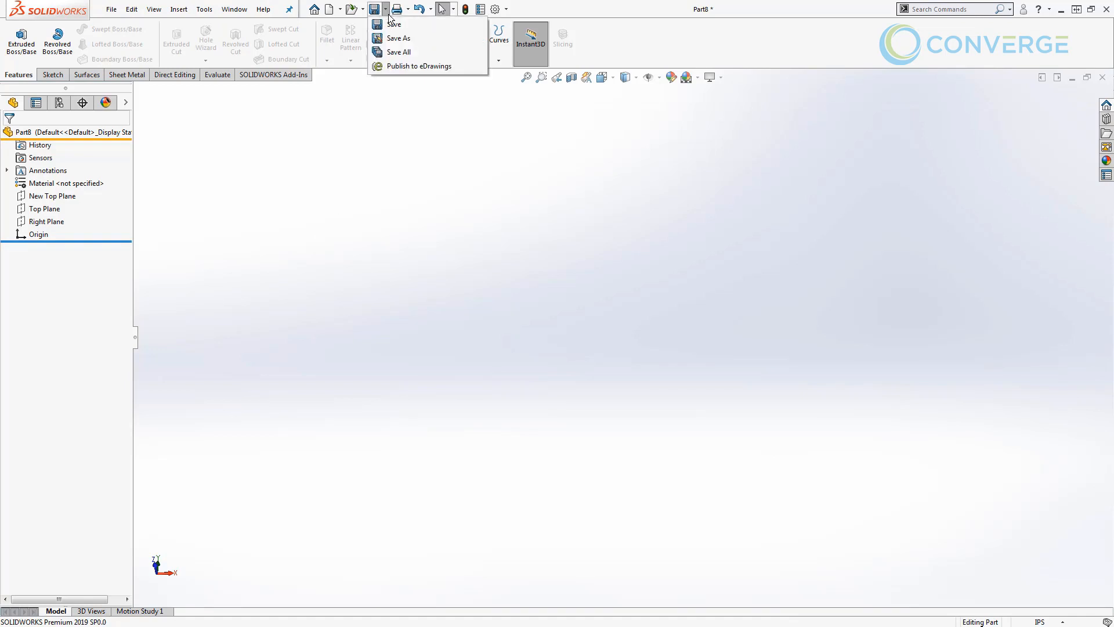
pyautogui.click(398, 38)
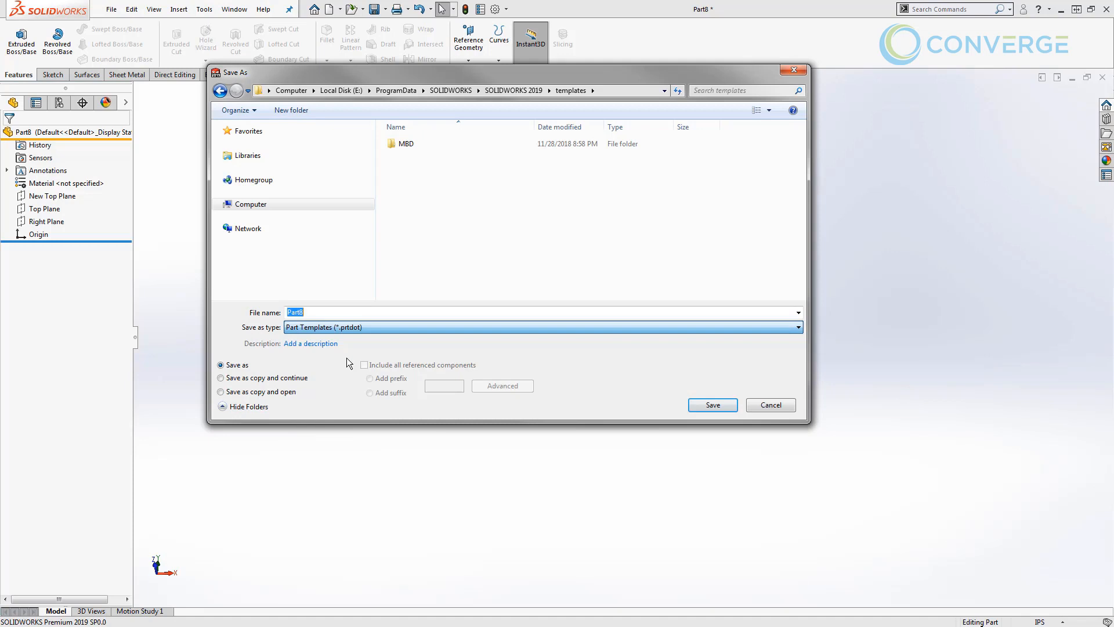
pyautogui.click(420, 155)
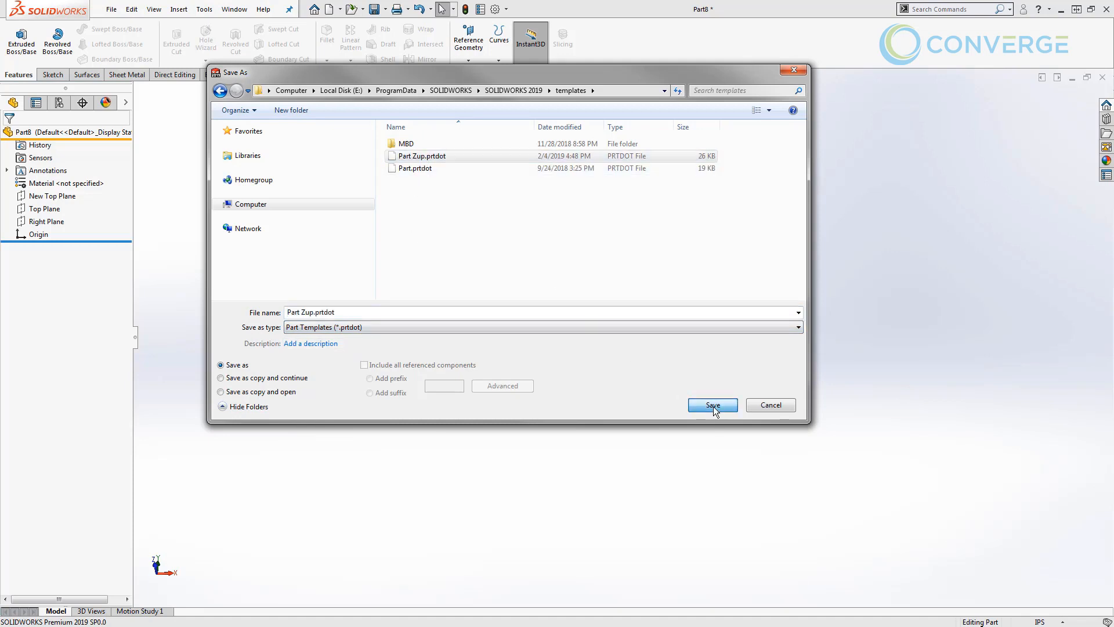
pyautogui.click(711, 405)
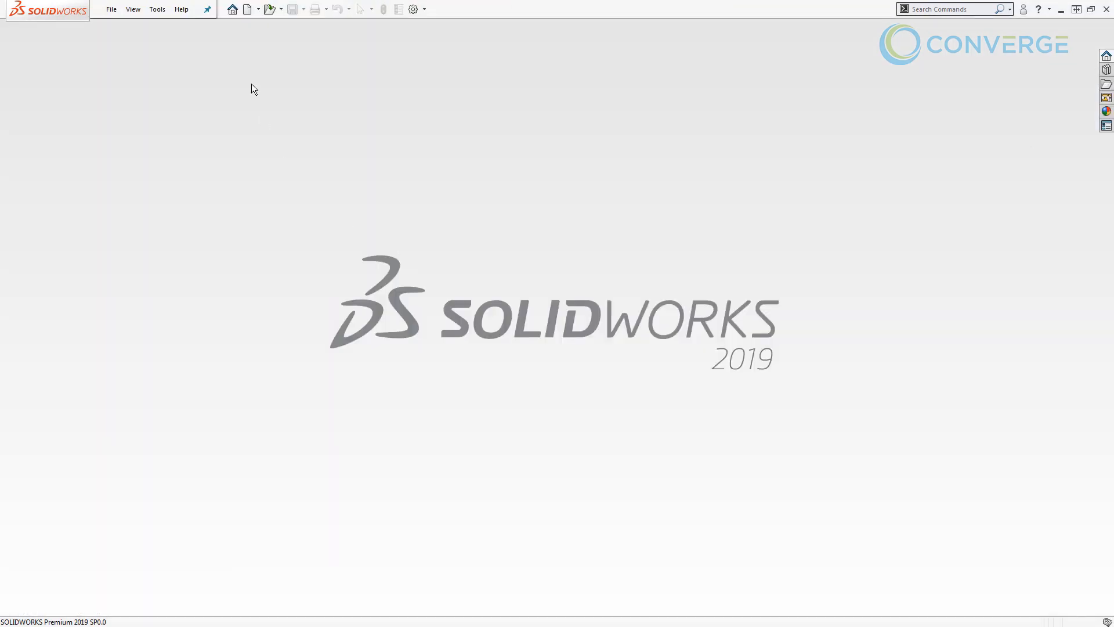
# Create a new part from the Part Zup template
pyautogui.click(246, 8)
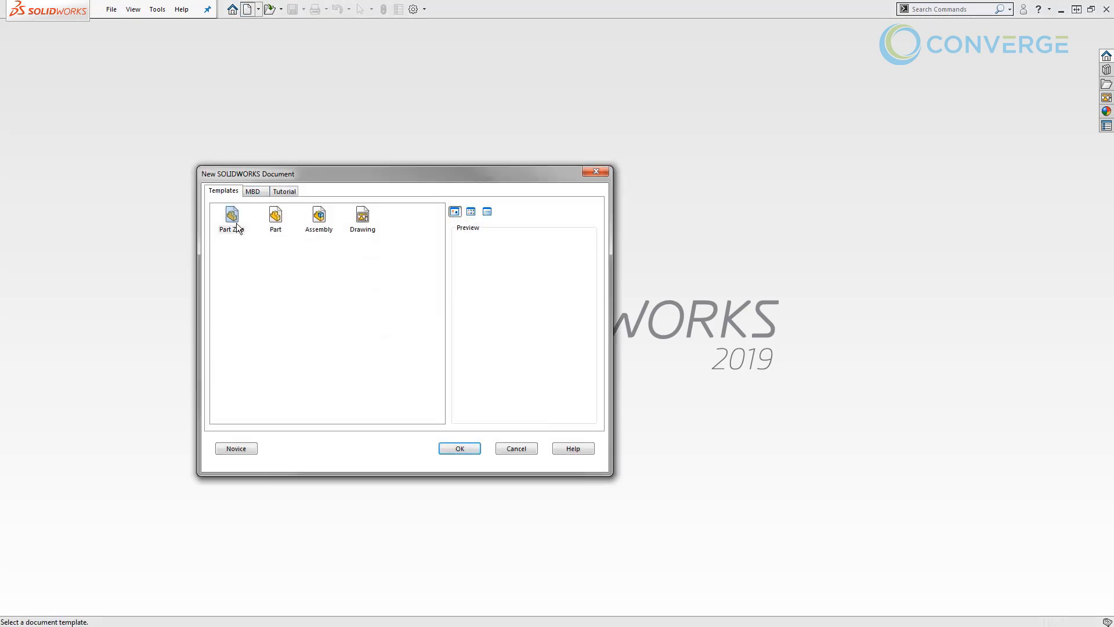
pyautogui.click(459, 447)
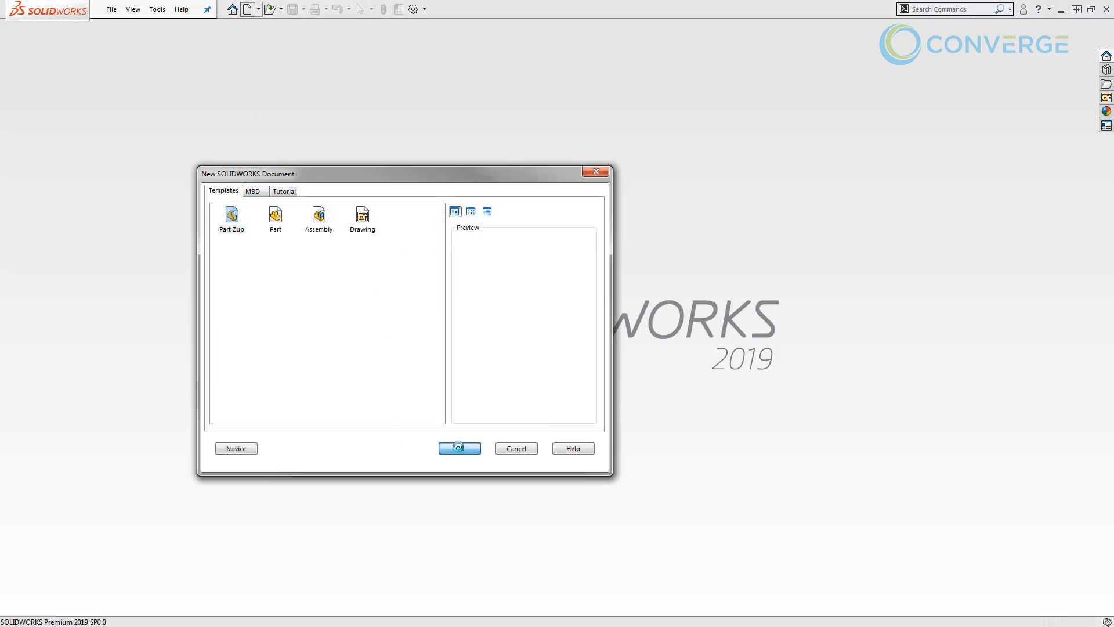
pyautogui.click(459, 448)
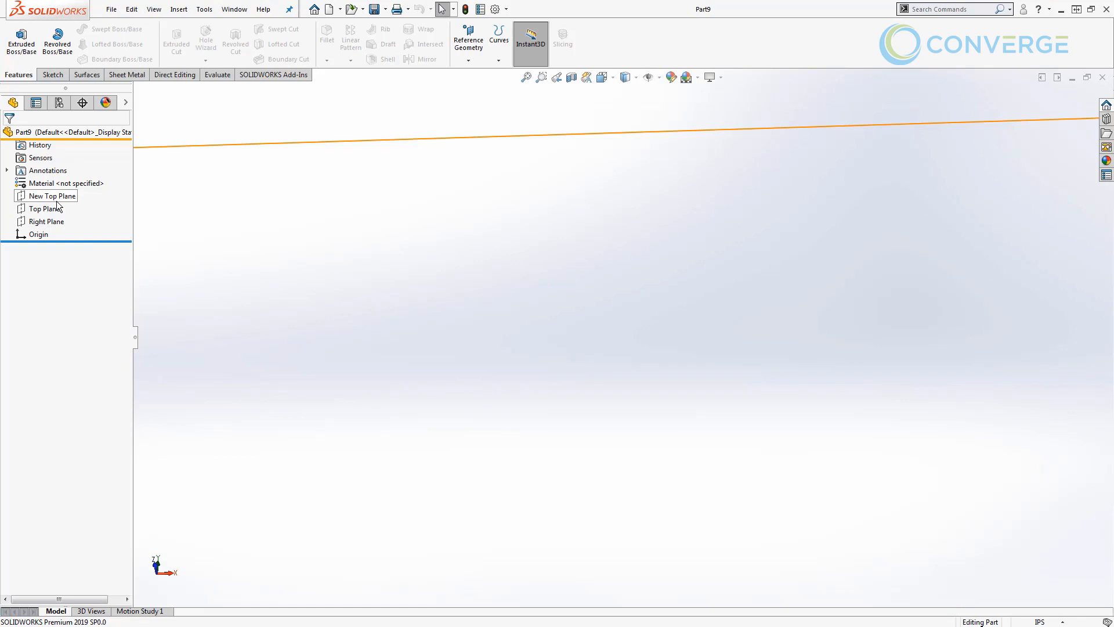
# Select New Top Plane and view it straight down from the Top orientation
pyautogui.click(51, 196)
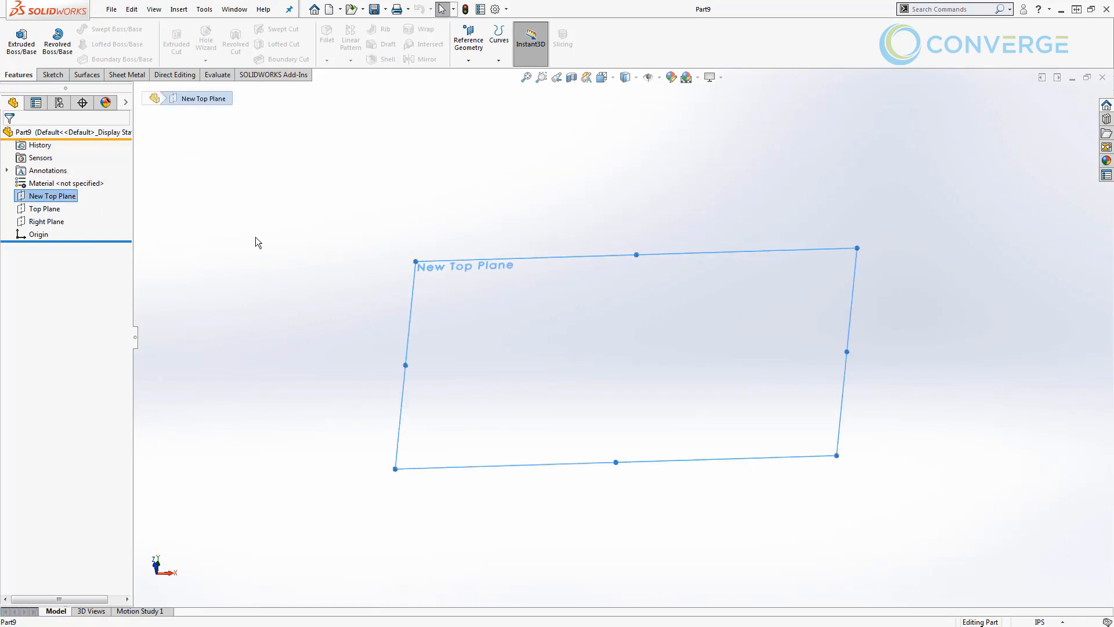
pyautogui.moveTo(157, 569)
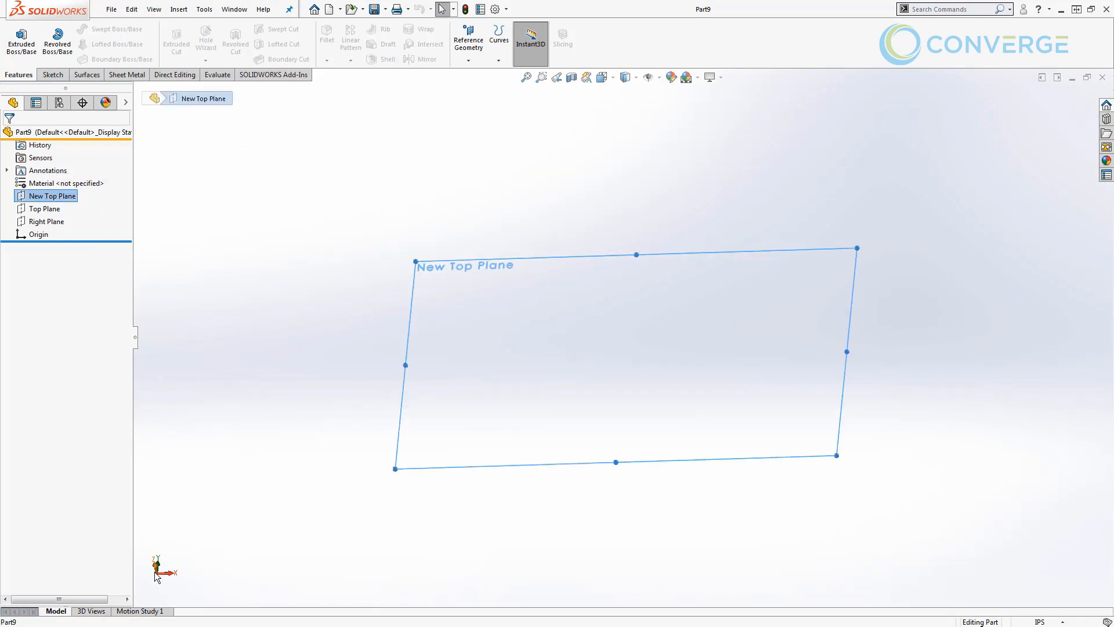
pyautogui.moveTo(219, 492)
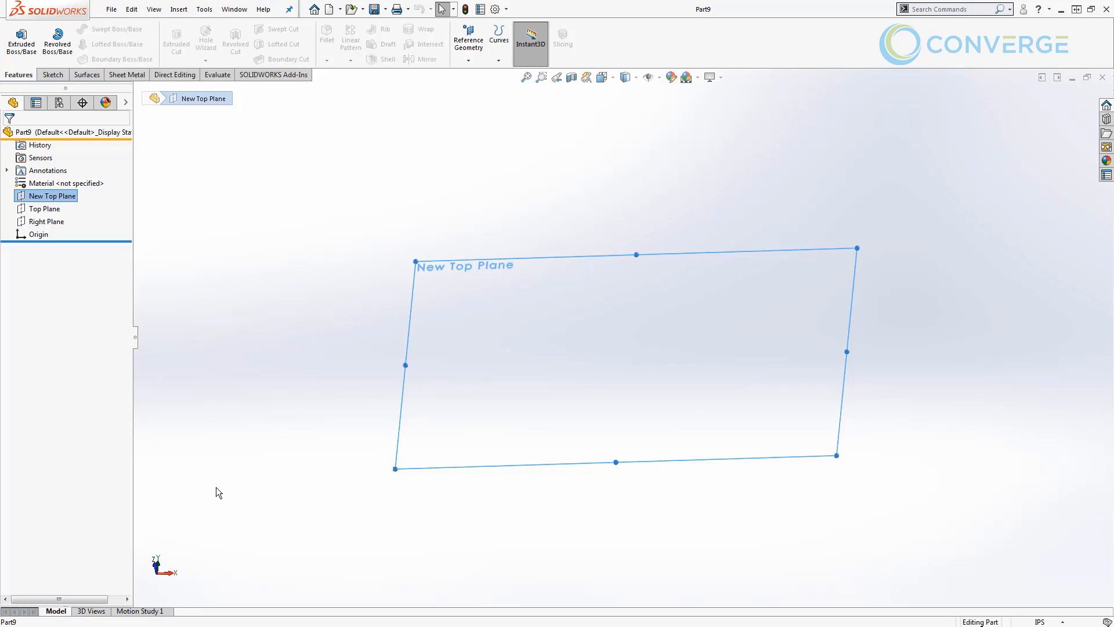
pyautogui.moveTo(541, 181)
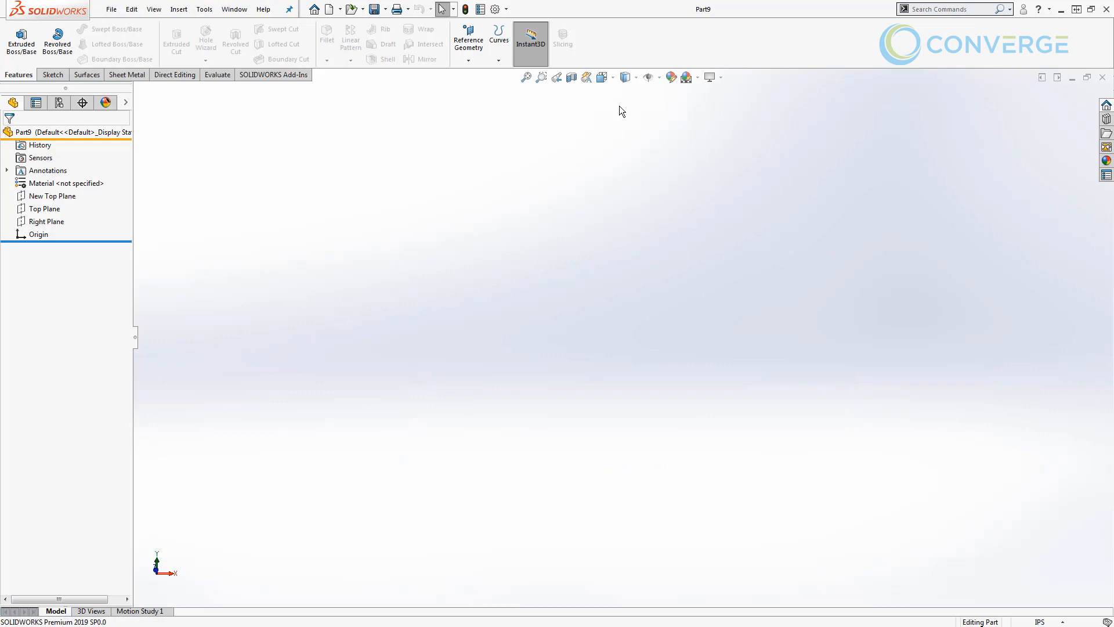
pyautogui.click(52, 195)
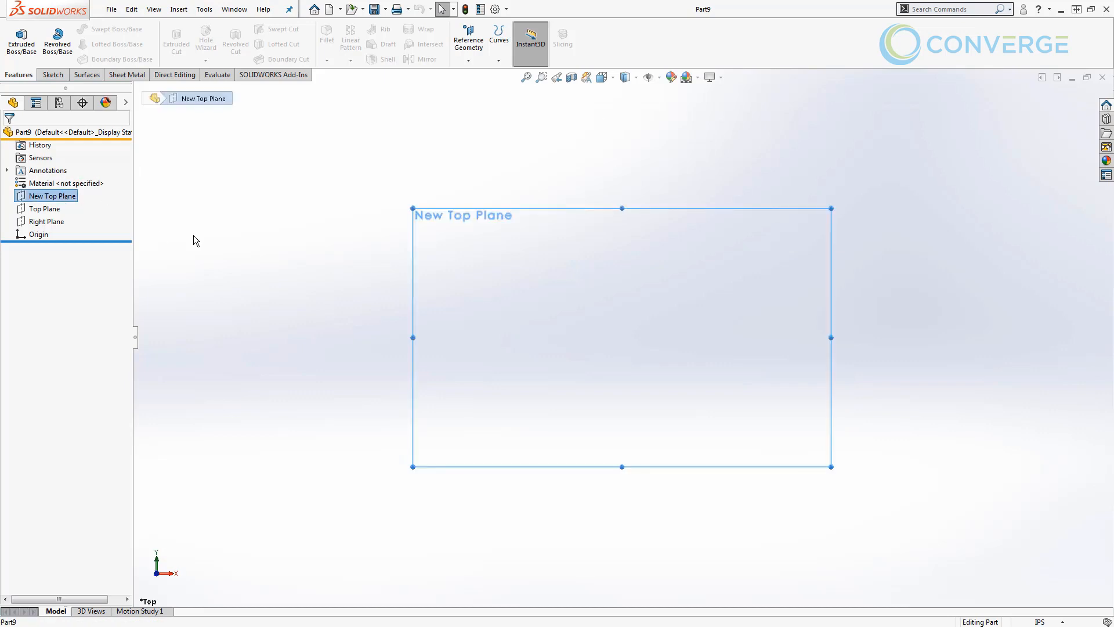